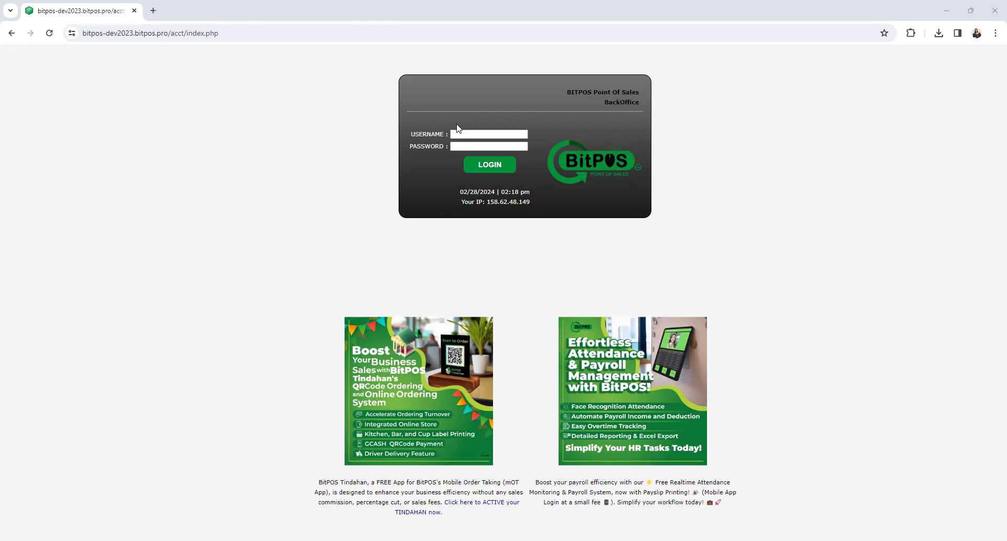
Step: Log into BitPOS BackOffice as admin to reach the February 2024 sales dashboard
left_click(488, 134)
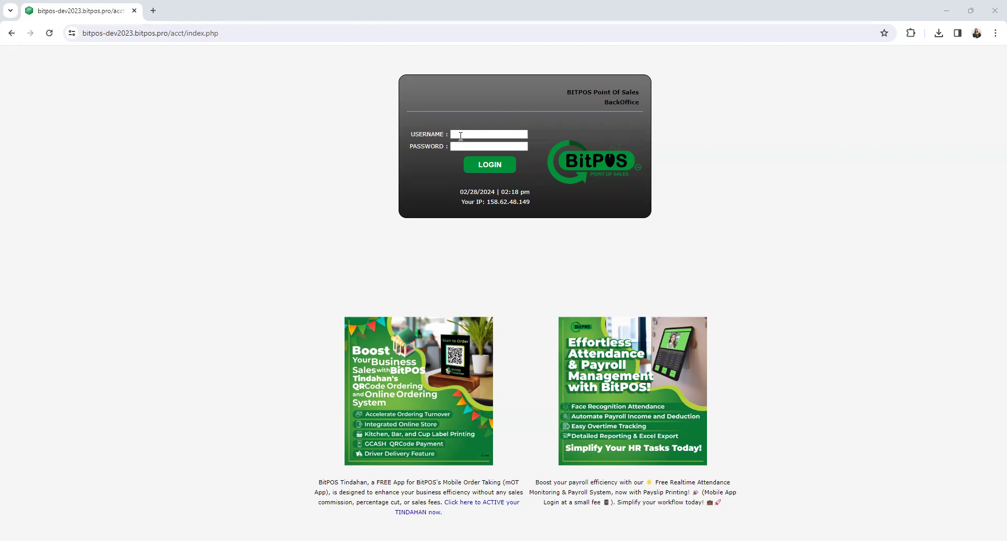
type("A")
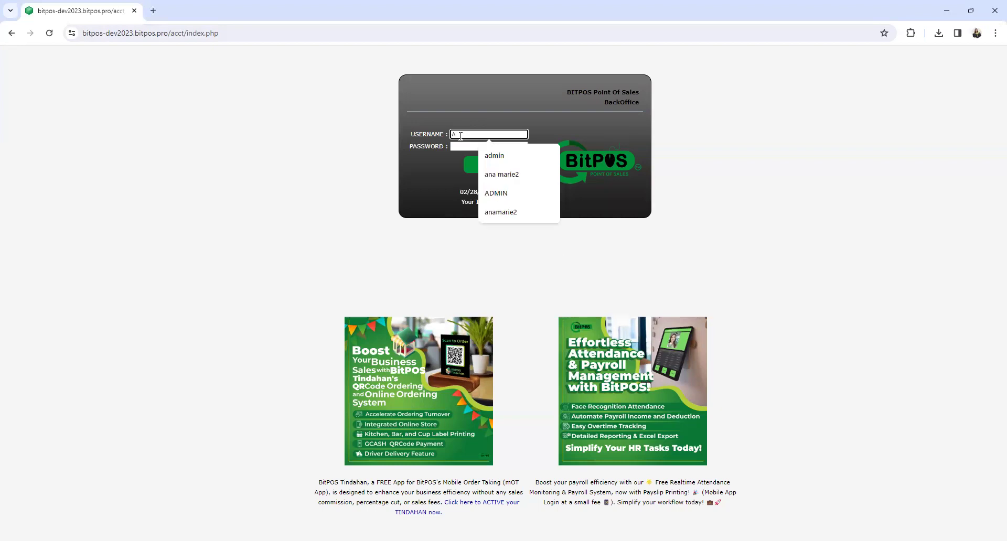
left_click(494, 156)
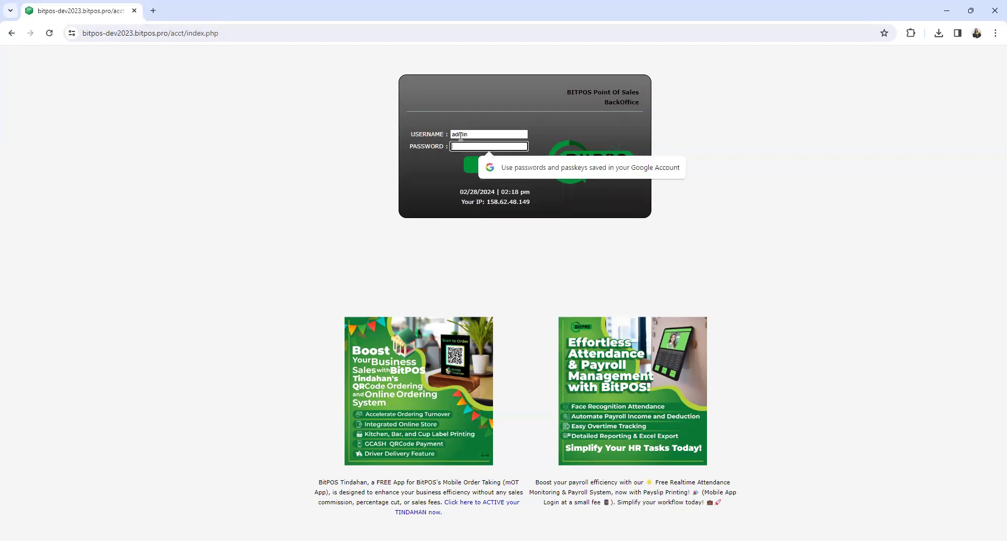
type("••••••")
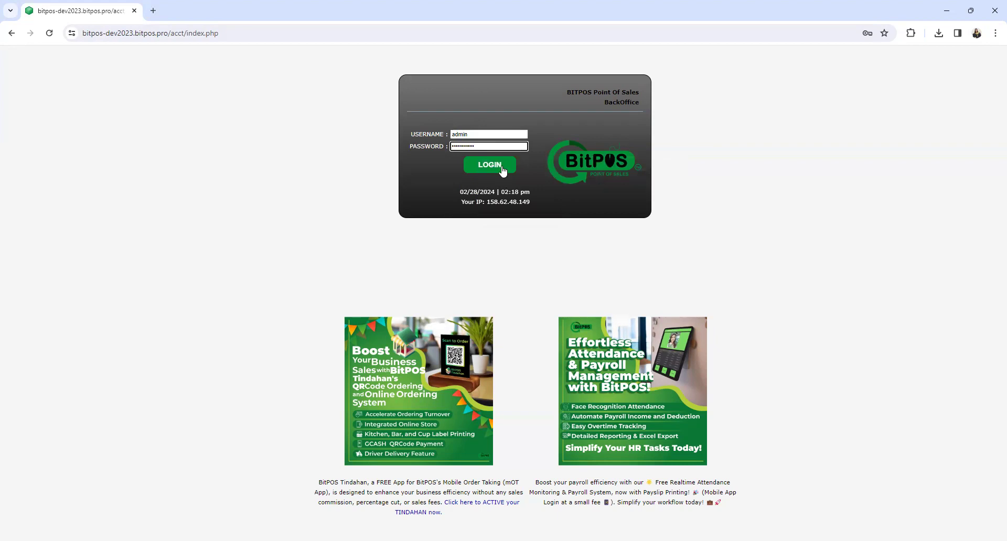
left_click(488, 164)
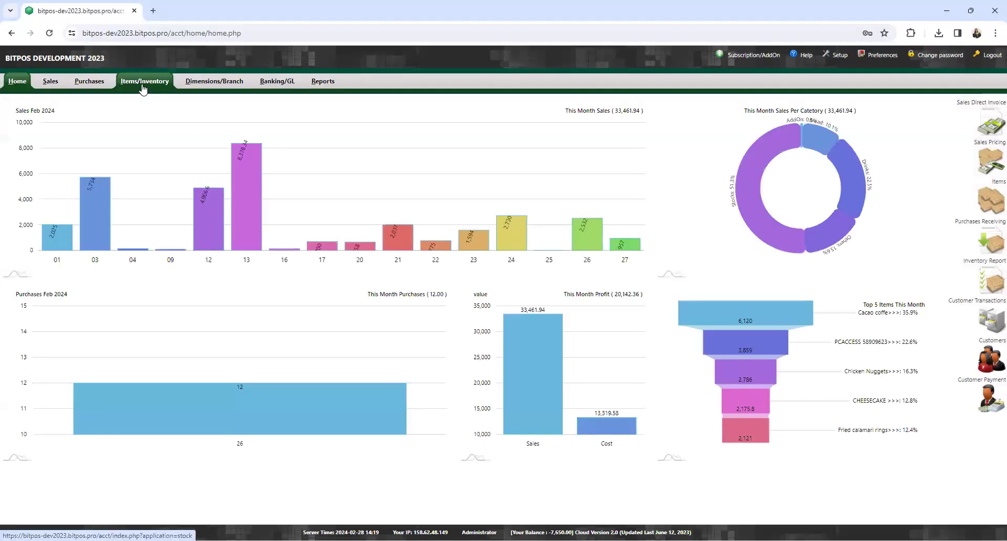
Step: Go to Items/Inventory, then Maintenance, then Item Categories to show the five existing categories
left_click(145, 81)
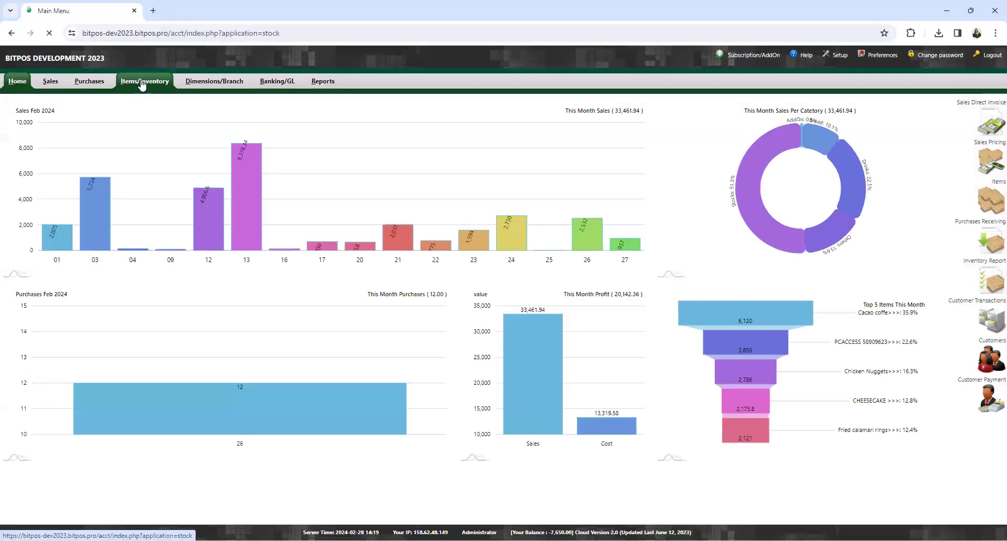
left_click(145, 81)
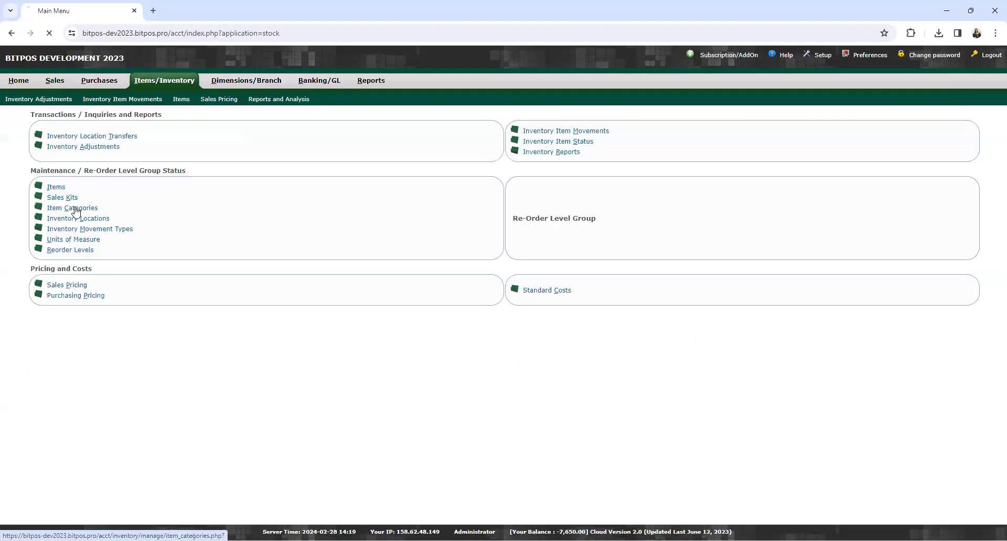
left_click(72, 207)
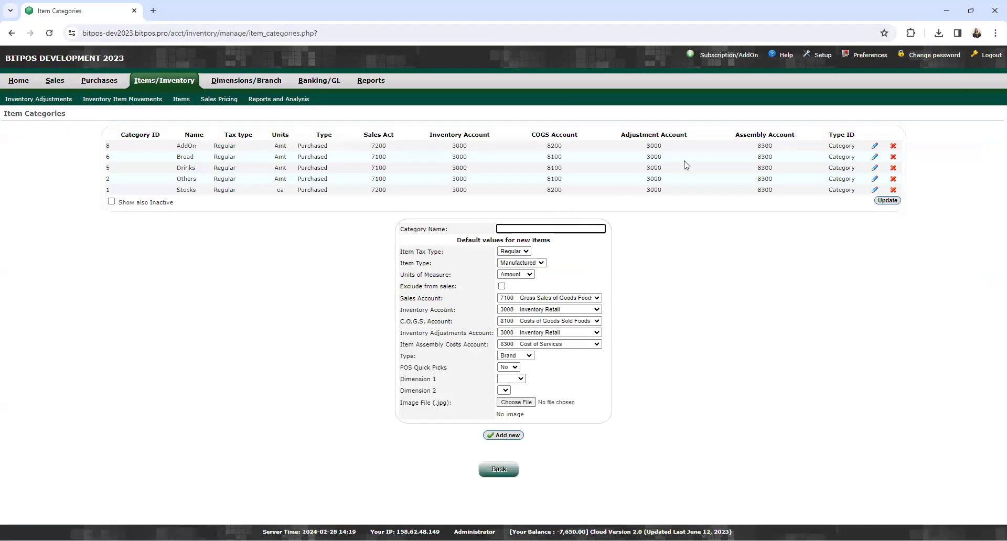
mouse_move(691, 276)
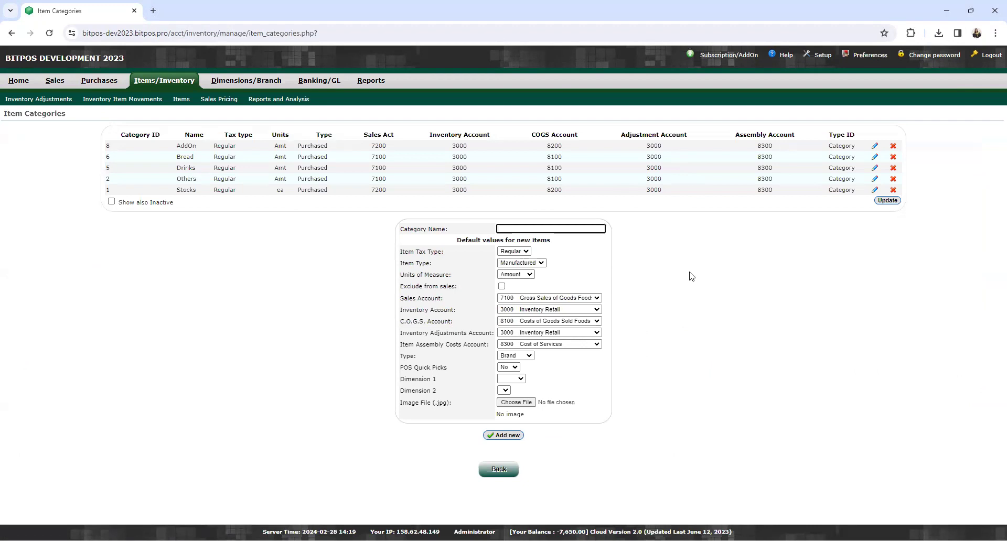
mouse_move(464, 211)
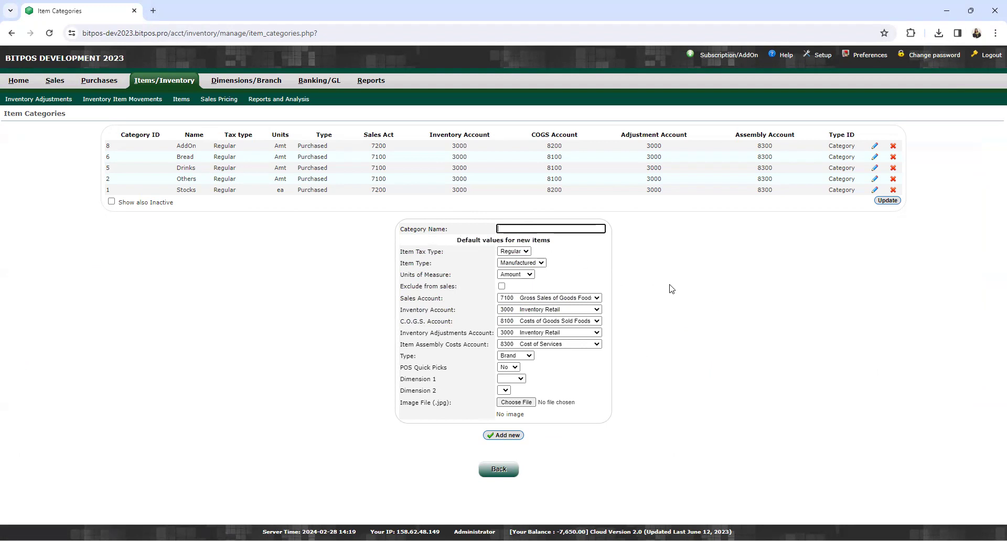
mouse_move(414, 263)
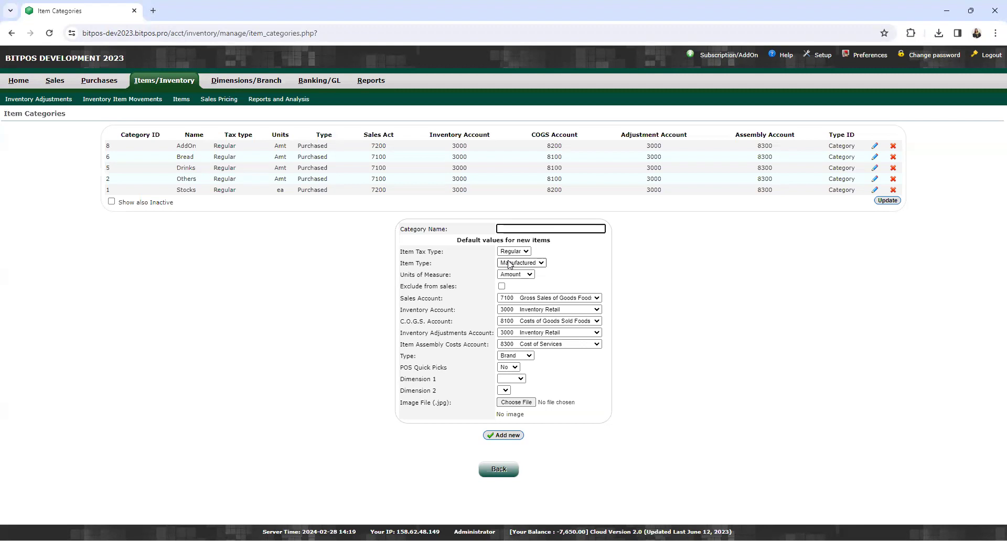
Step: Set the default item type to Purchased and enter the category name SHOES
left_click(521, 263)
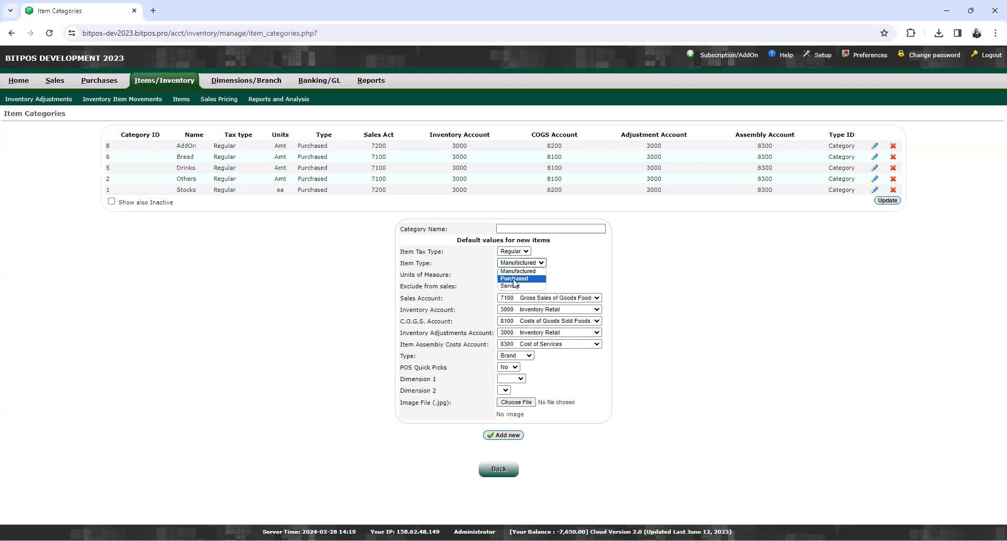
left_click(514, 278)
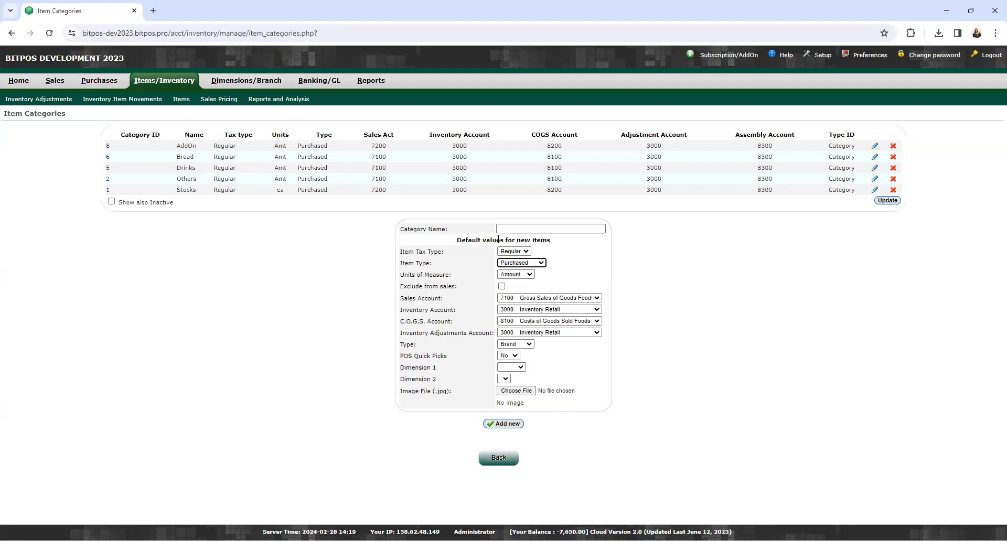
left_click(549, 229)
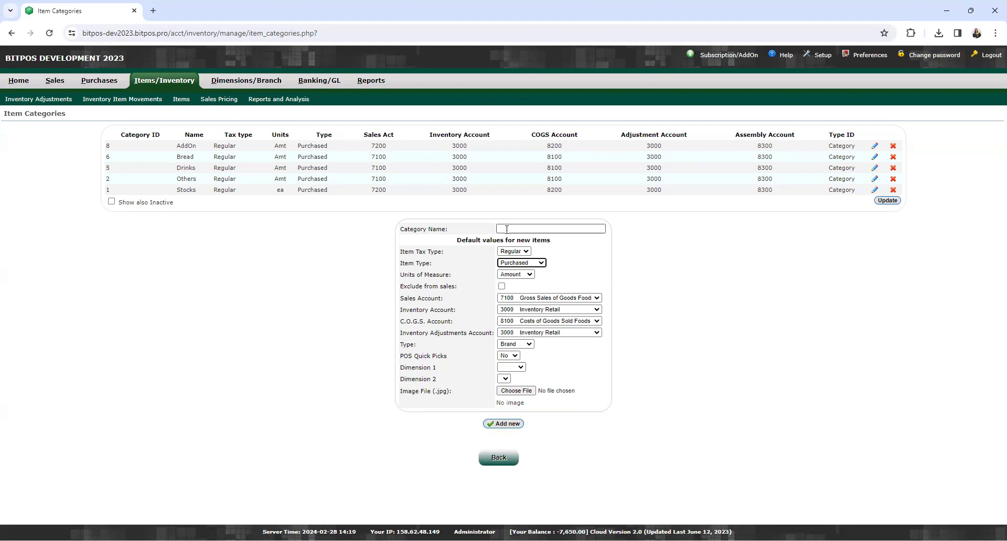
left_click(550, 228)
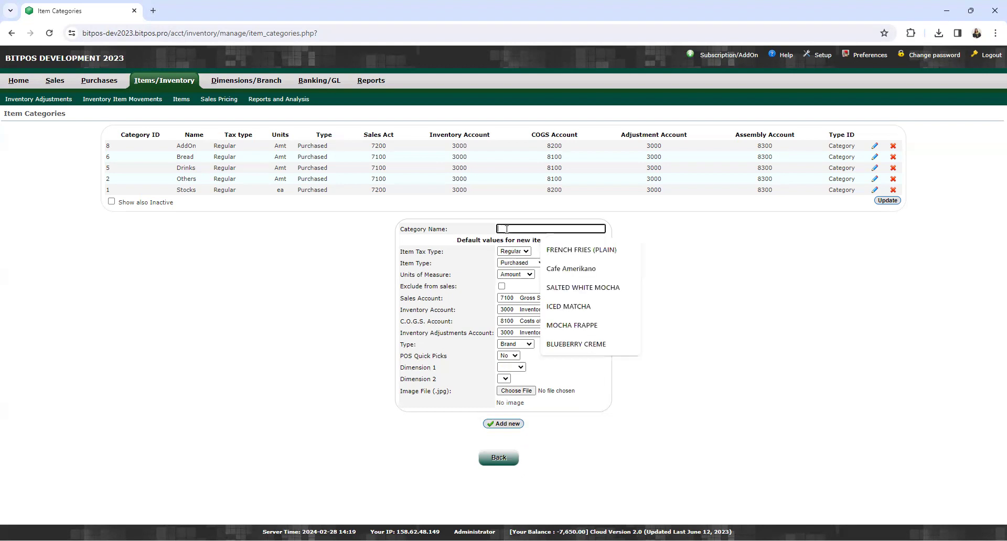
type("SHOES")
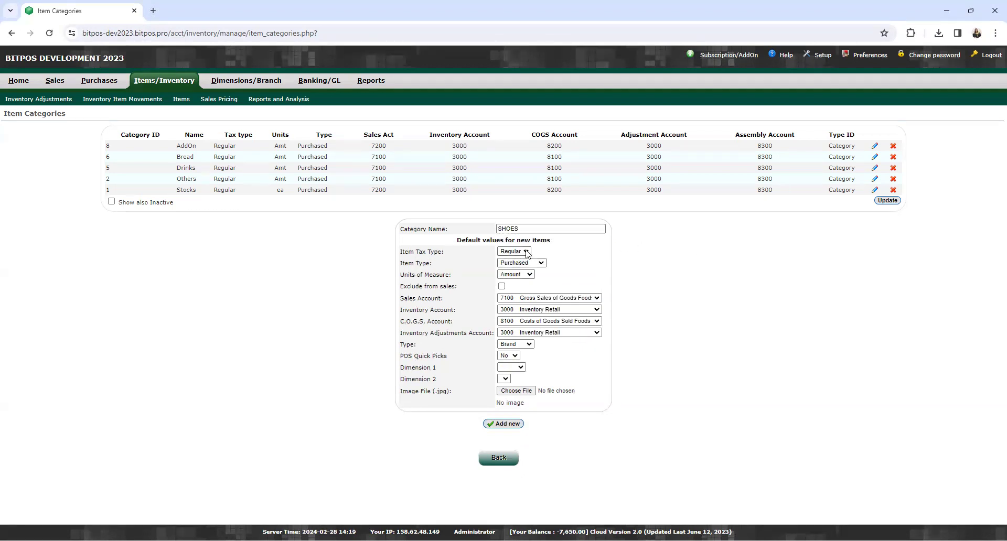
Step: Keep Regular tax type, set units of measure to Pair, and exclude from sales
left_click(513, 251)
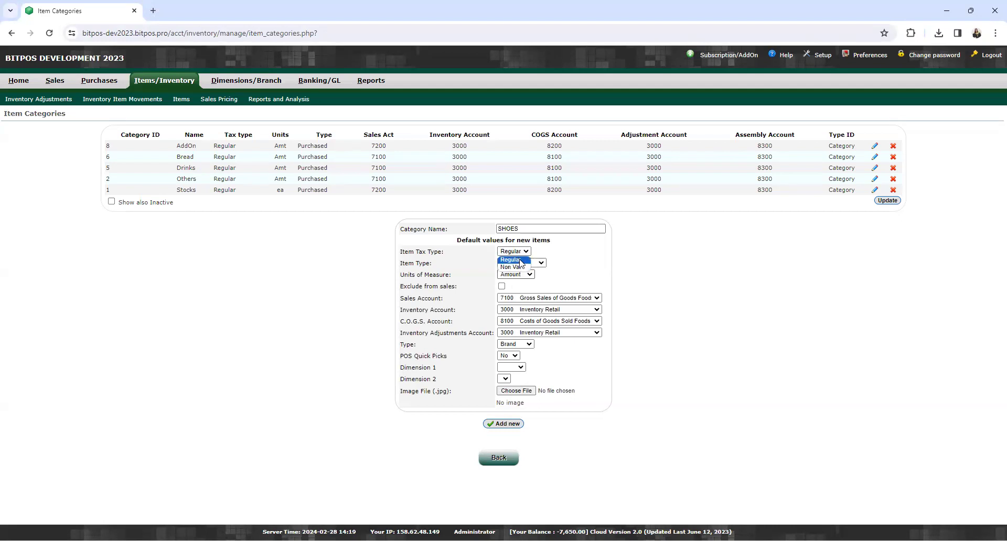
left_click(520, 263)
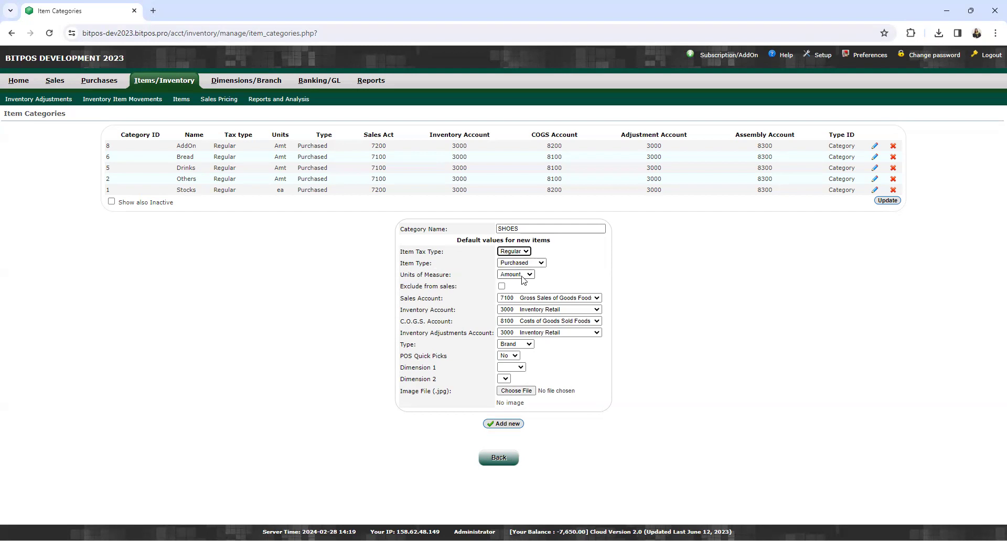
left_click(515, 275)
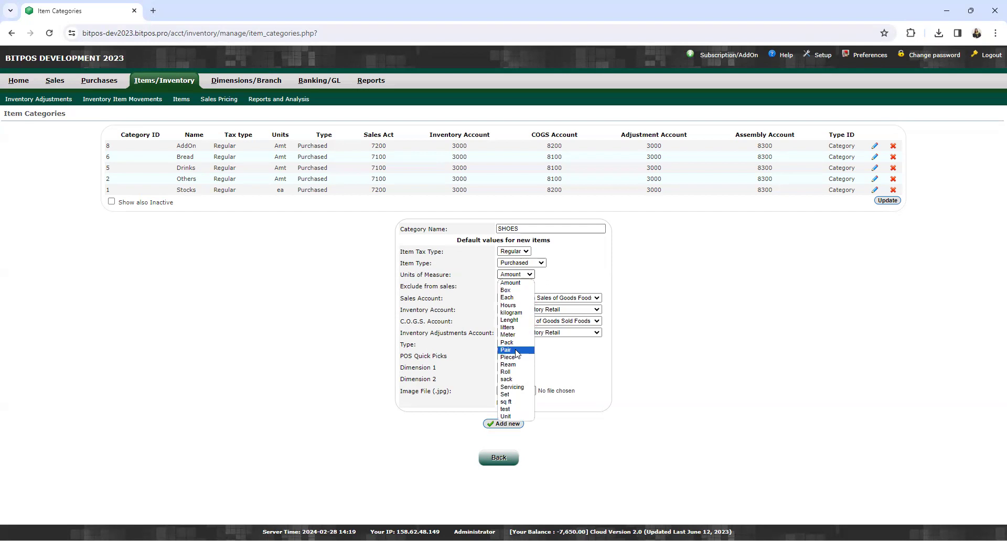
left_click(507, 349)
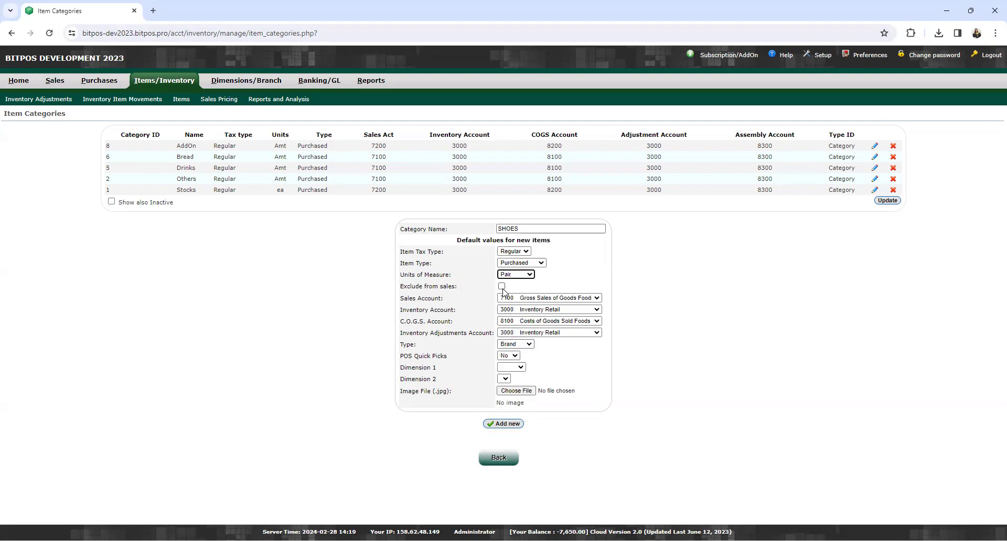
left_click(501, 286)
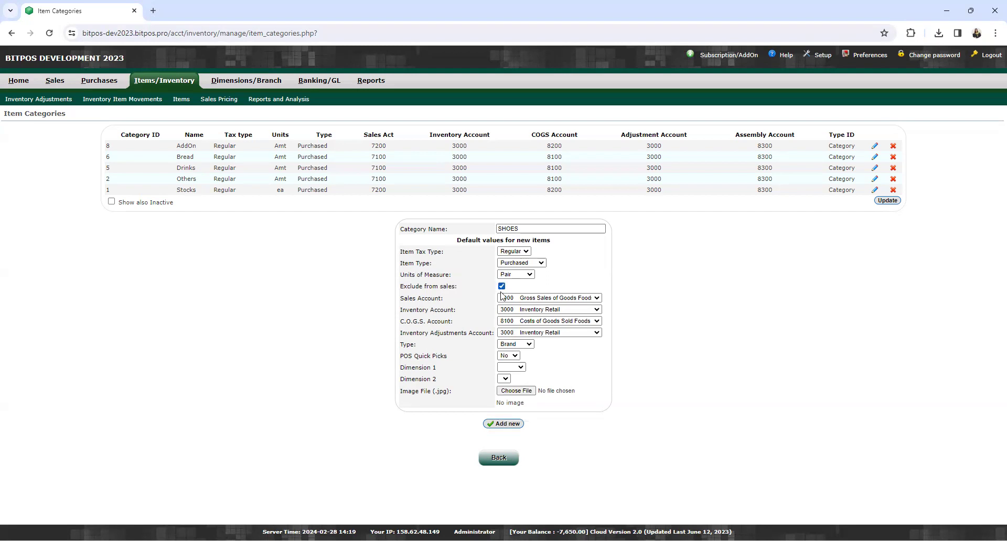
left_click(550, 297)
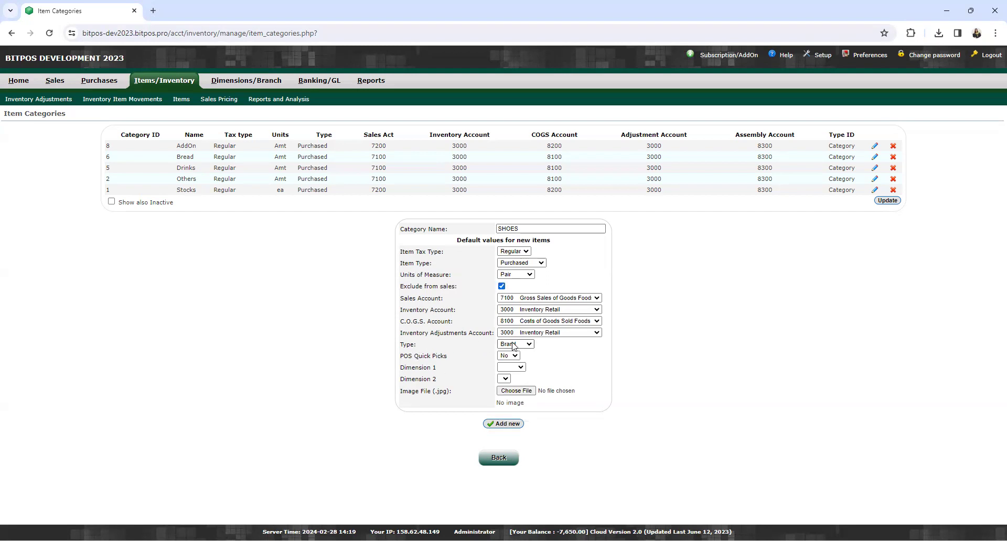
left_click(515, 344)
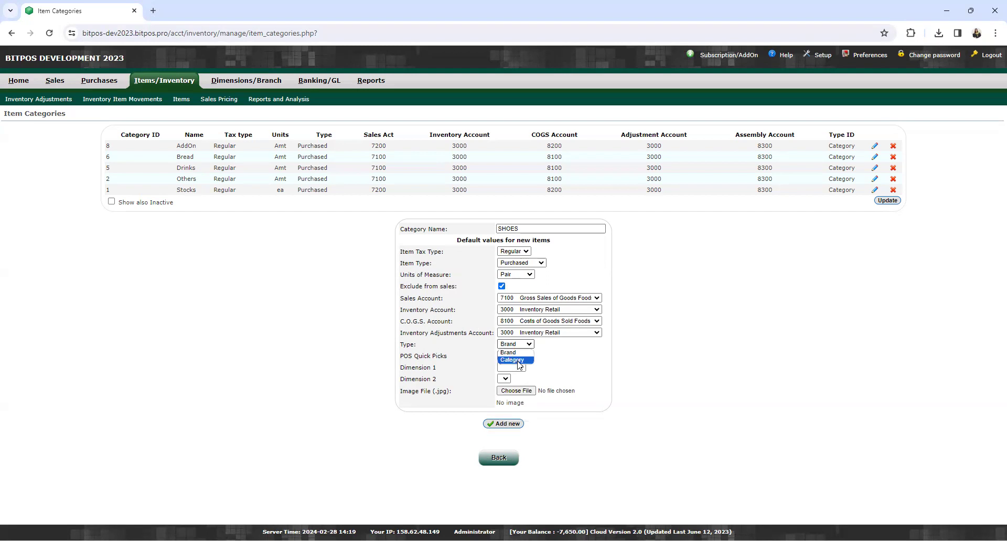
Step: Set the SHOES type to Category and POS Quick Picks to Yes
left_click(514, 360)
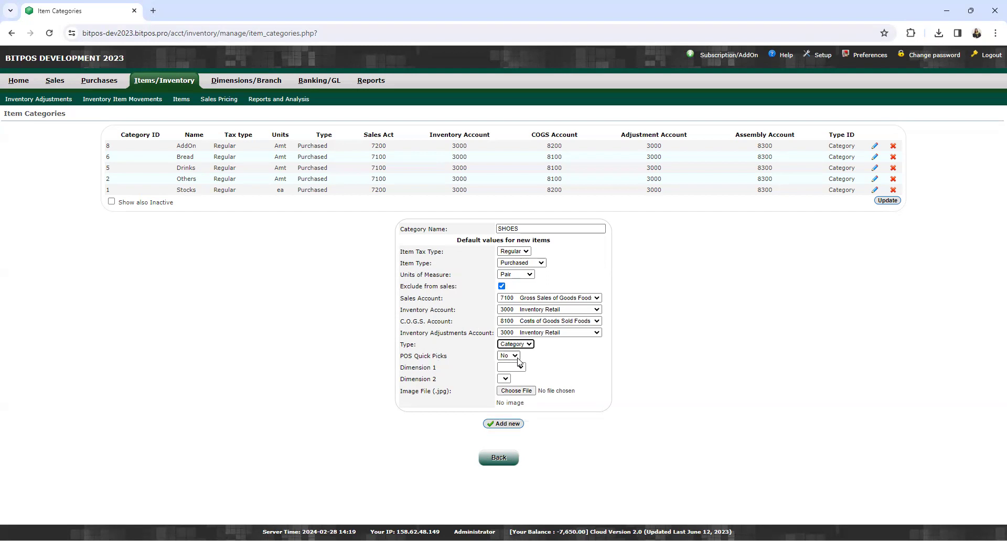
left_click(508, 356)
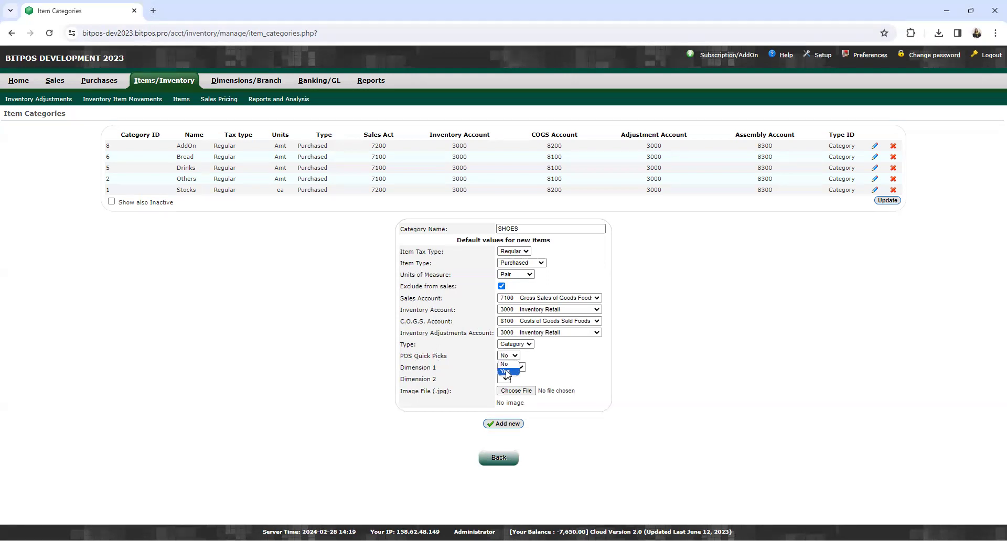
left_click(508, 356)
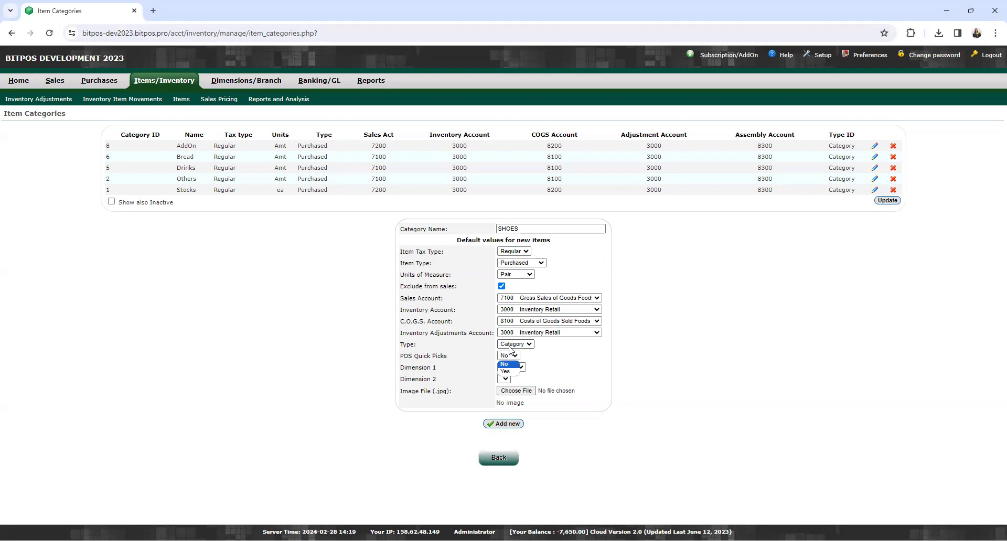
left_click(507, 367)
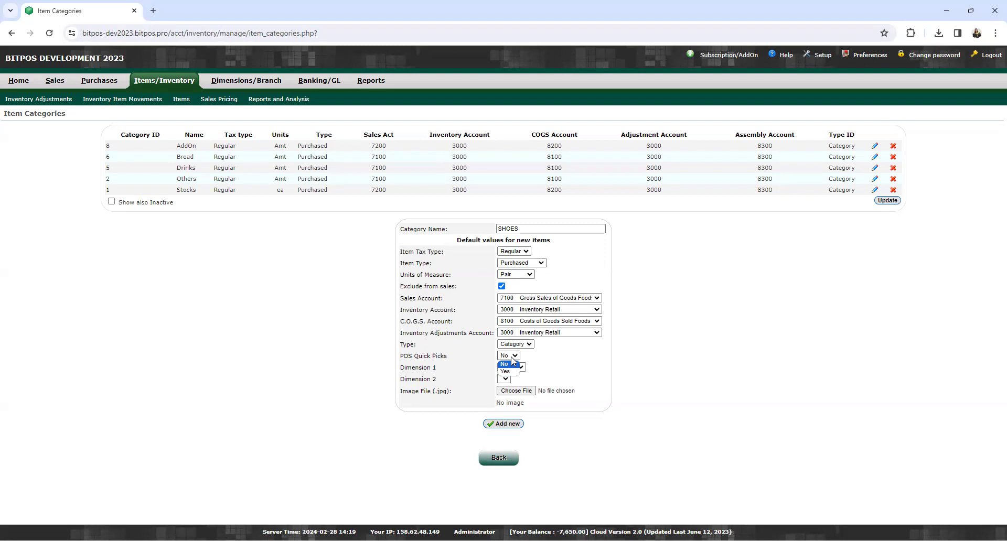
left_click(504, 371)
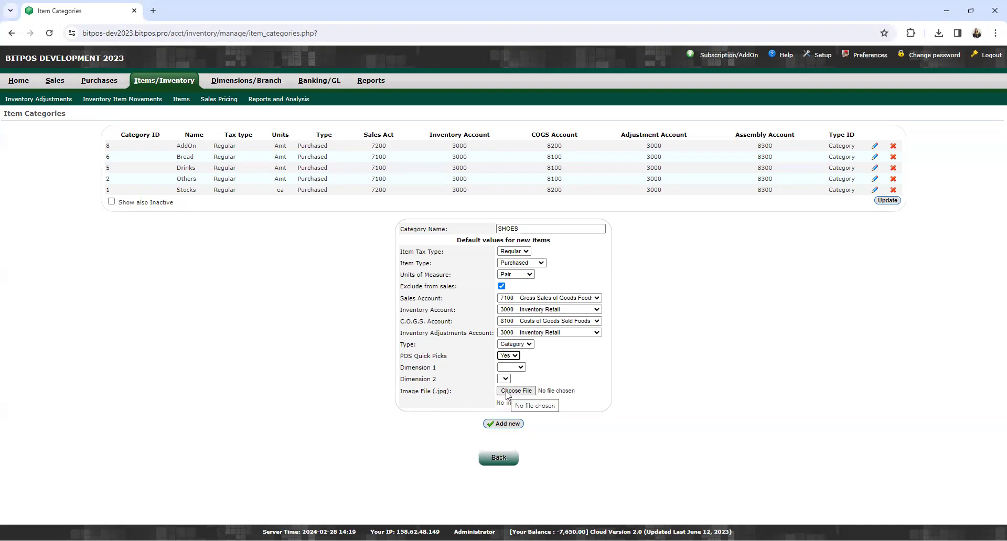
left_click(515, 390)
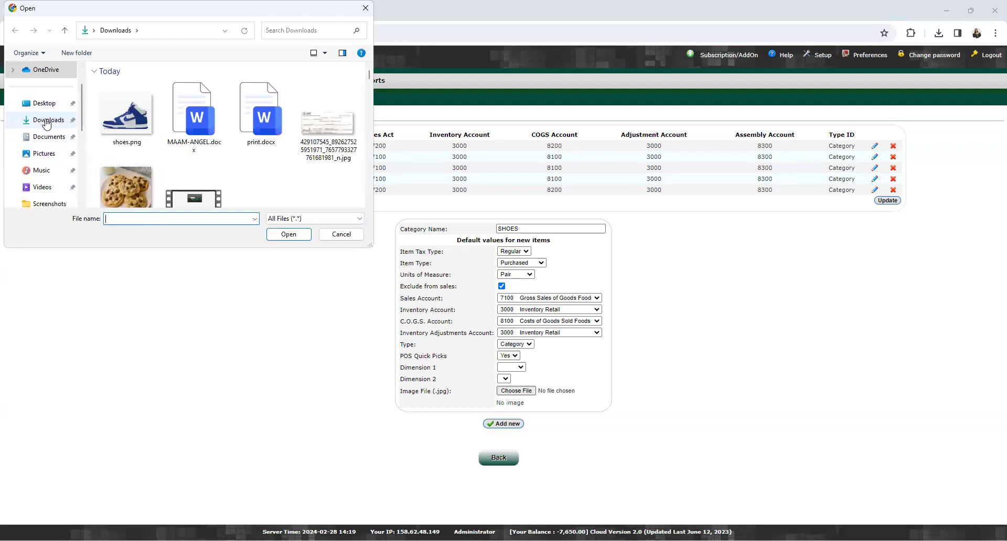
Step: Attach shoes.png from Downloads as the category image
left_click(126, 112)
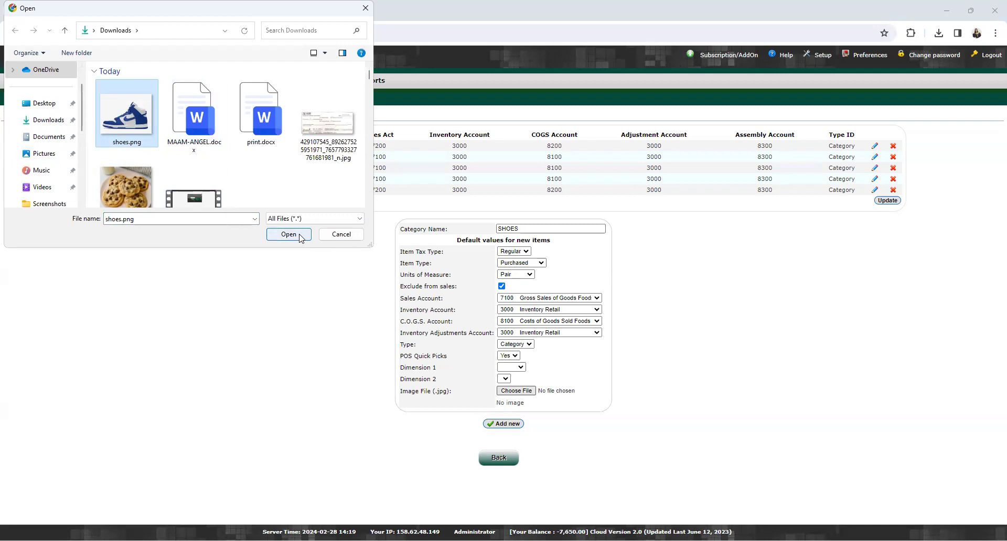
left_click(288, 235)
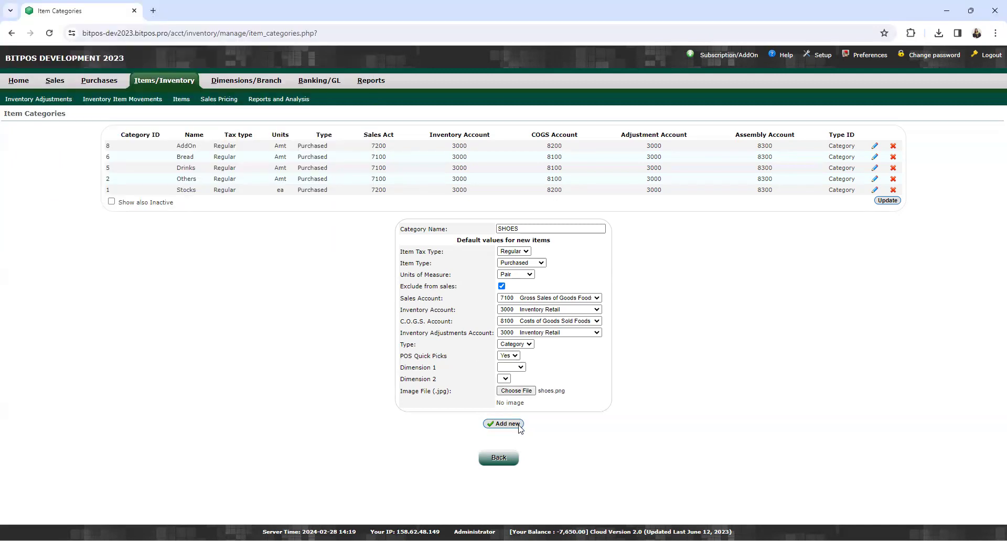
Step: Add the SHOES category and confirm it is listed as category 28 in pr units
left_click(503, 423)
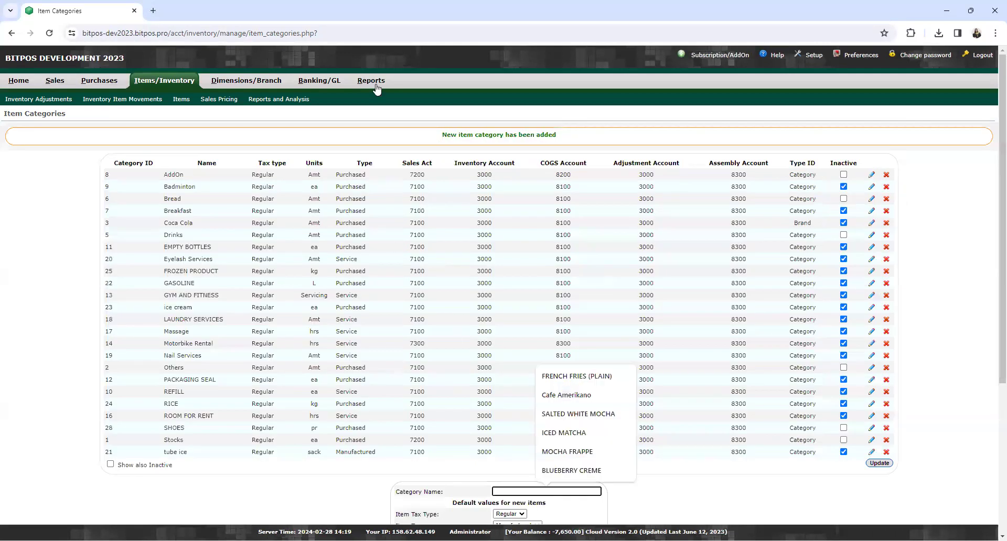
mouse_move(452, 149)
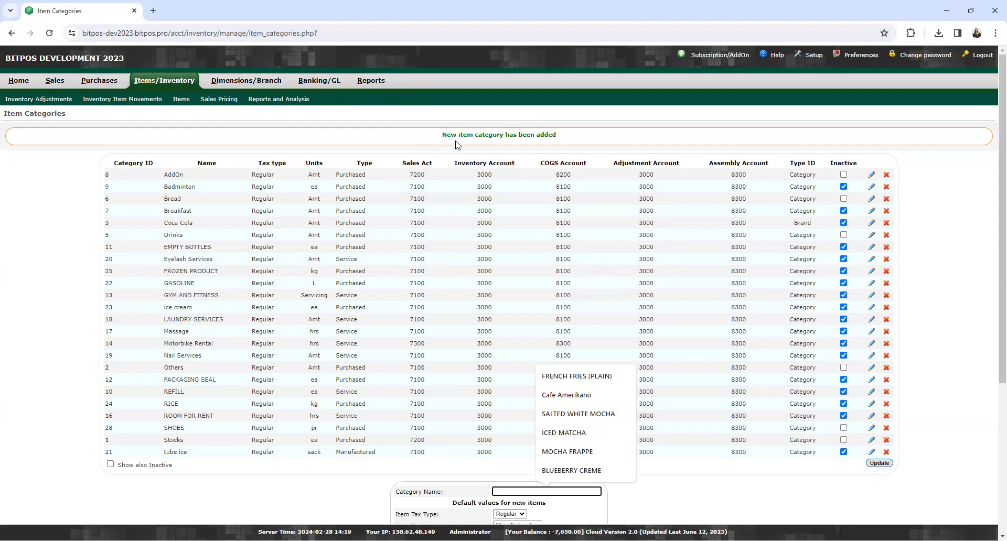
mouse_move(157, 436)
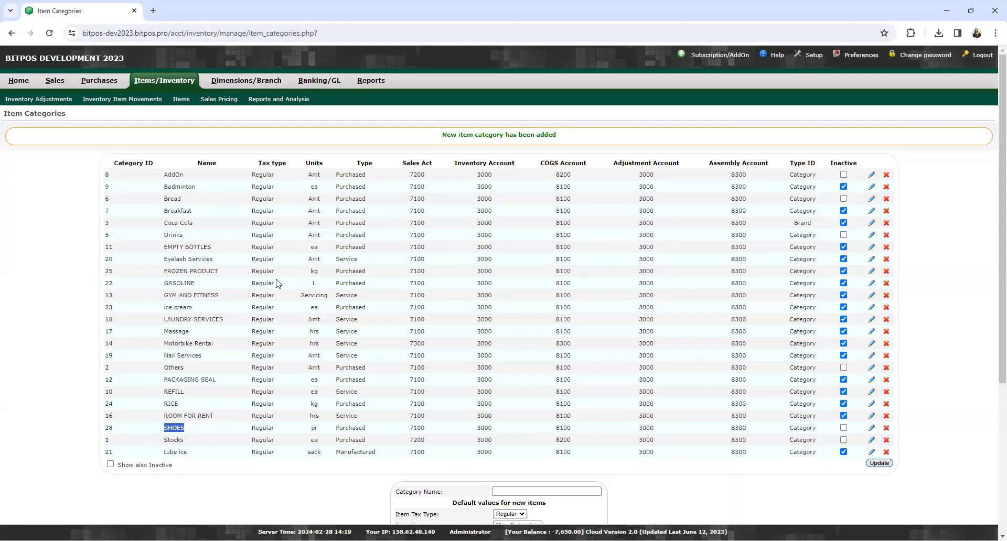
mouse_move(310, 429)
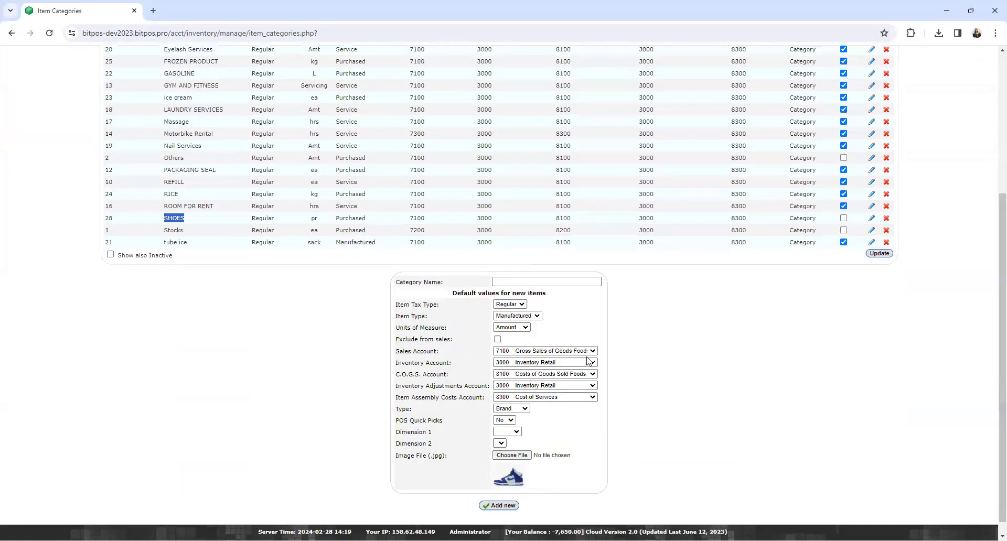
left_click(498, 505)
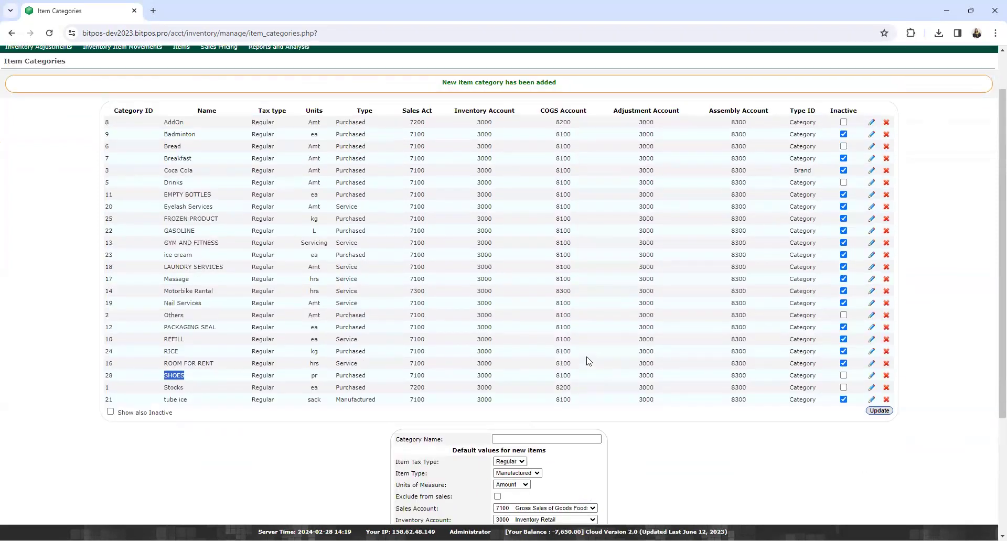